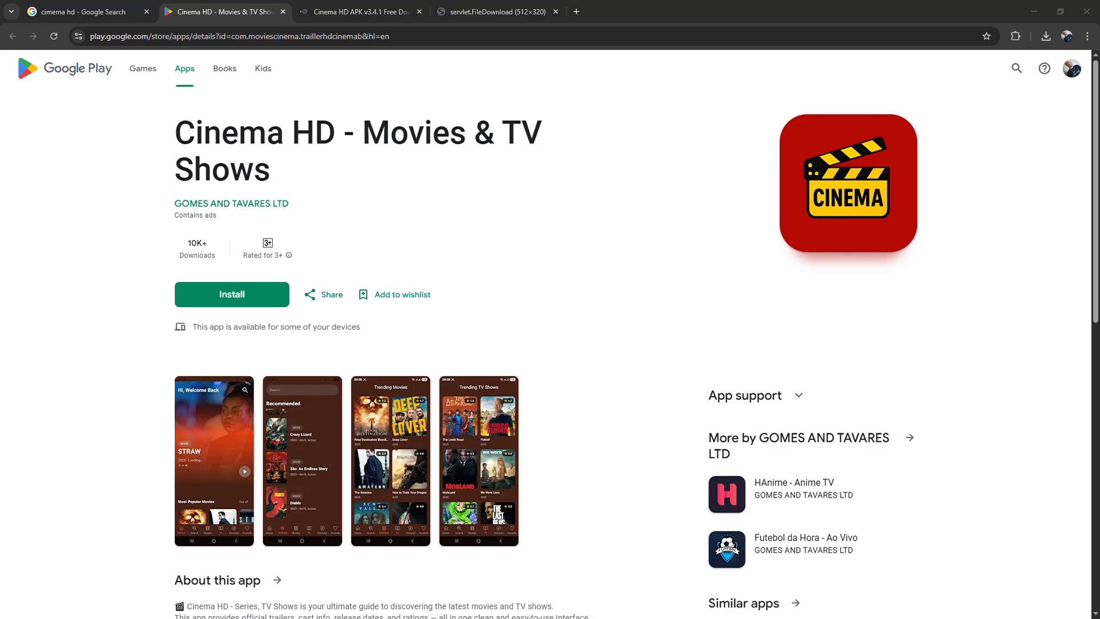
mouse_move(878, 142)
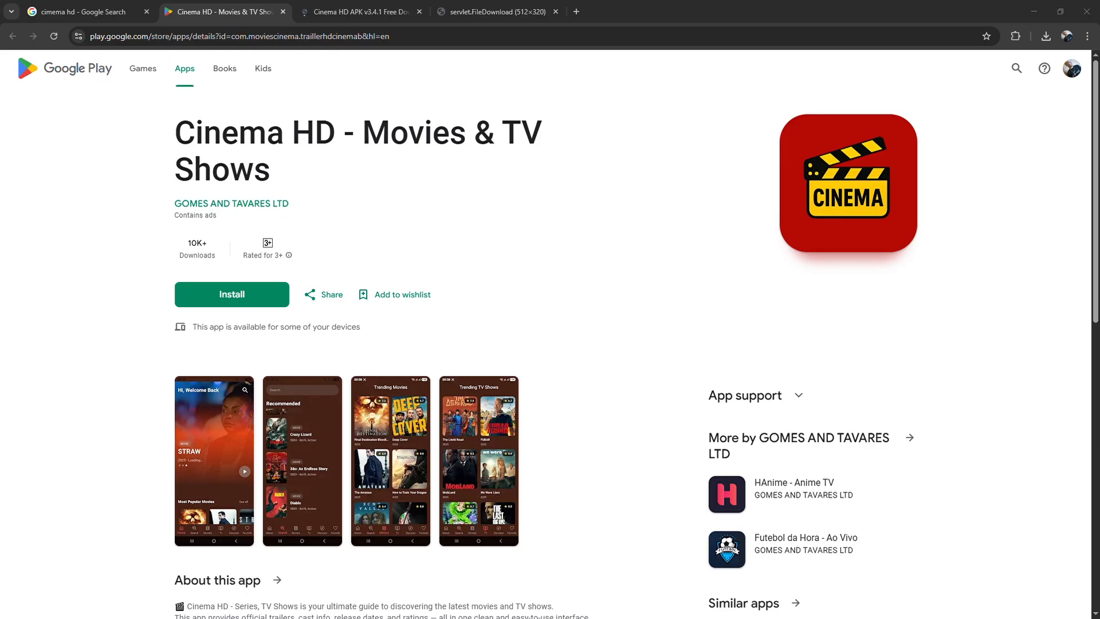
mouse_move(174, 278)
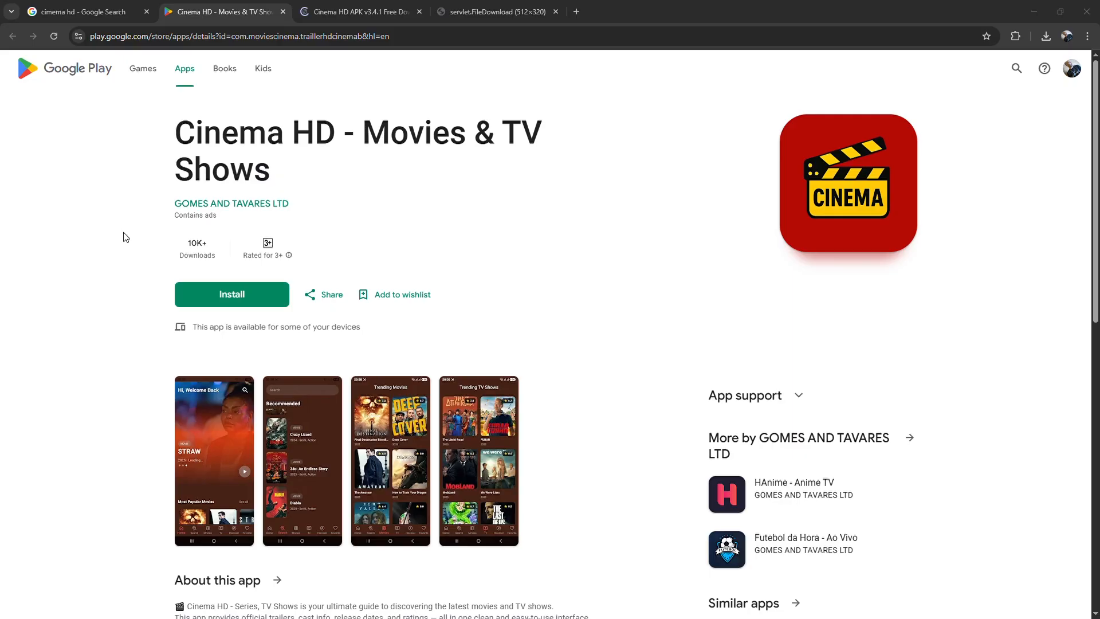
mouse_move(176, 231)
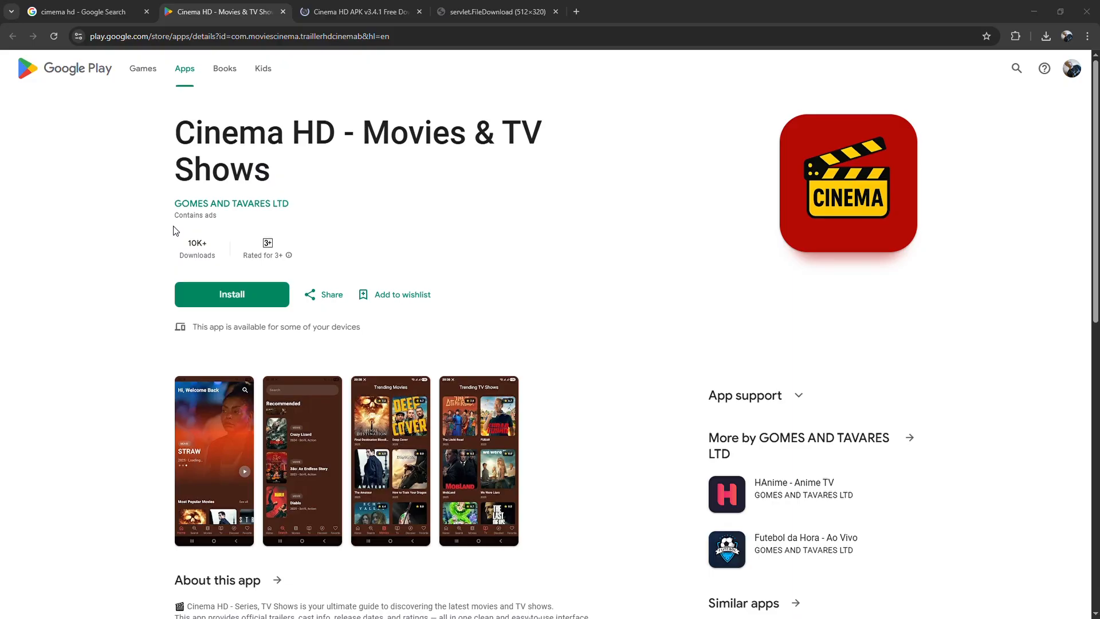
mouse_move(281, 223)
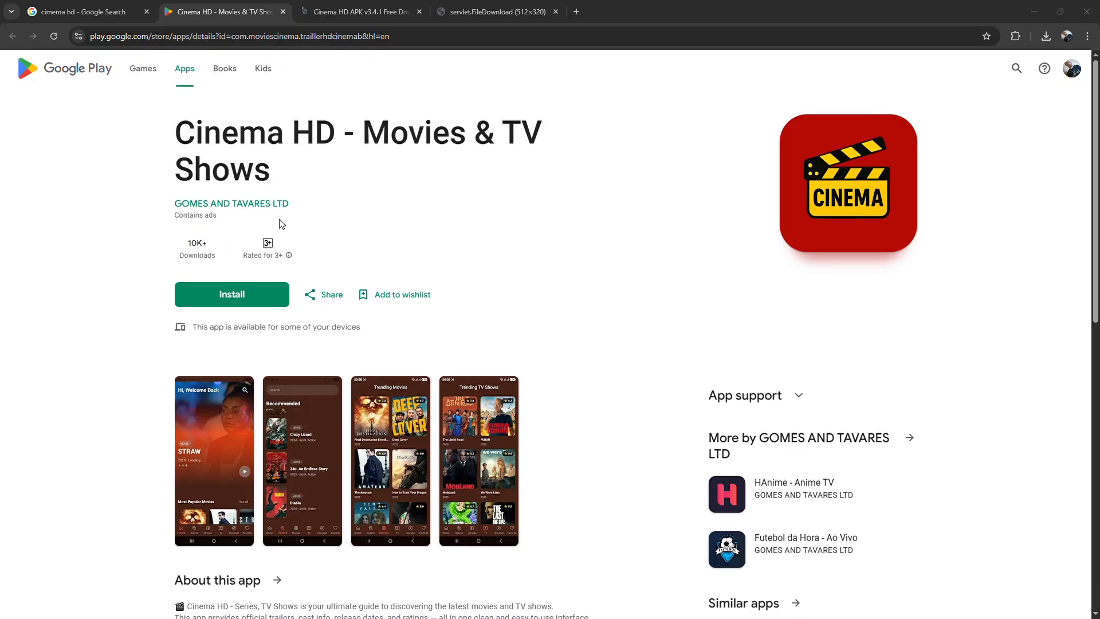
Show the Android security screenshot with the Unknown sources option circled in red.
click(505, 10)
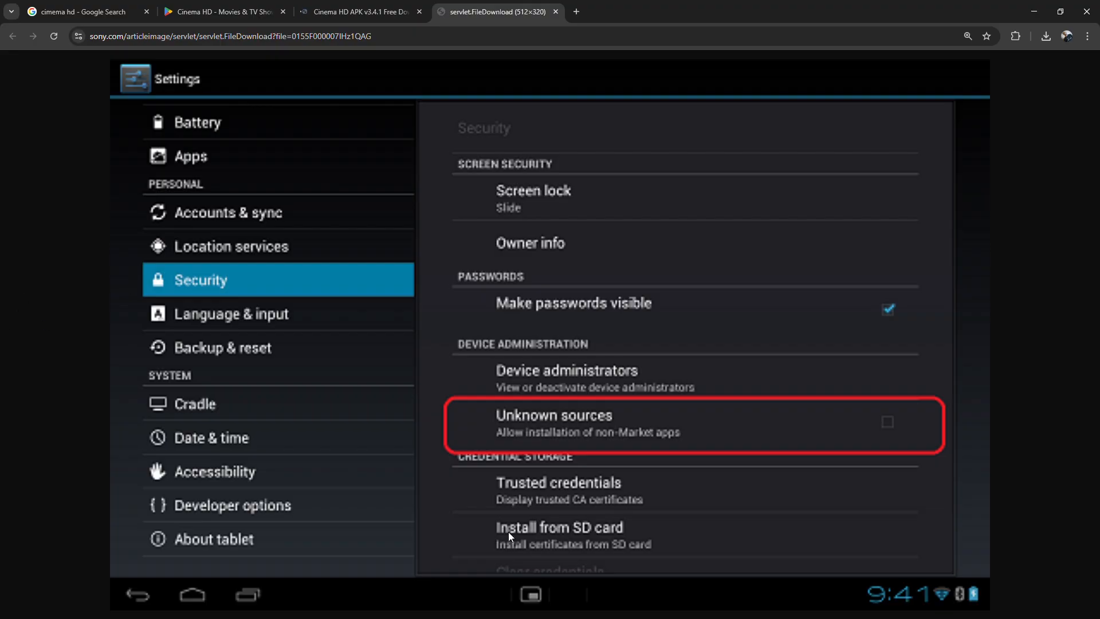
mouse_move(577, 467)
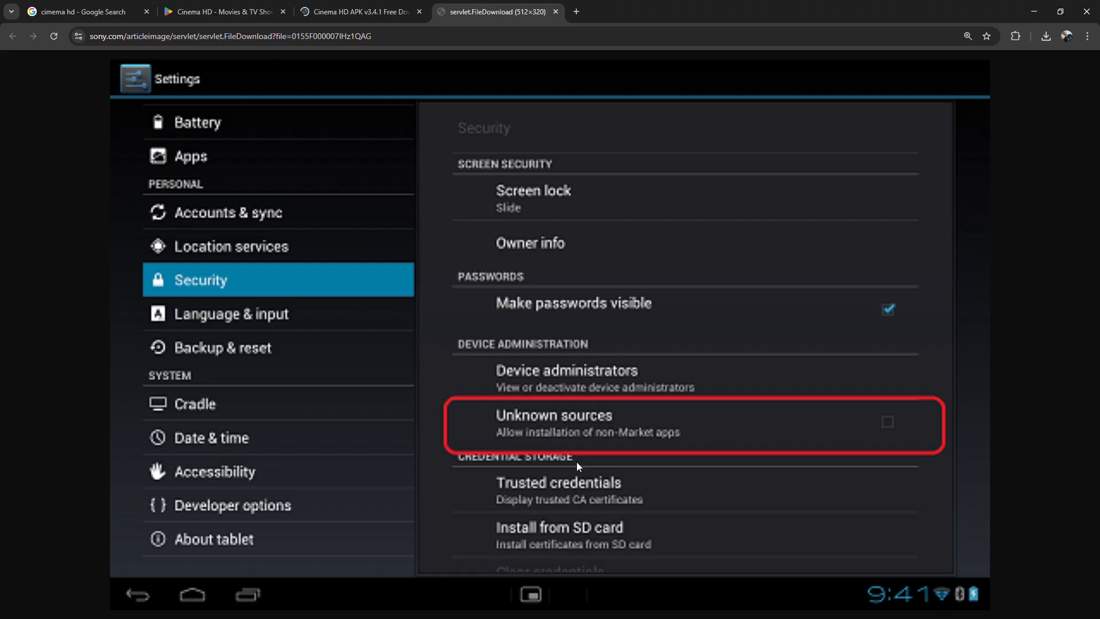
mouse_move(576, 437)
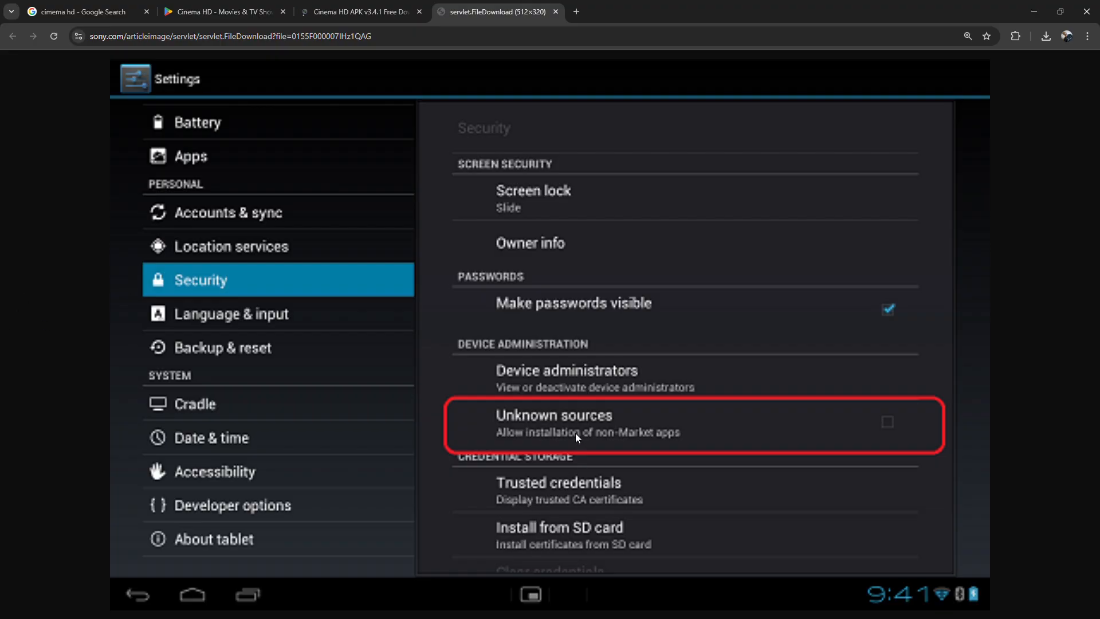
mouse_move(571, 434)
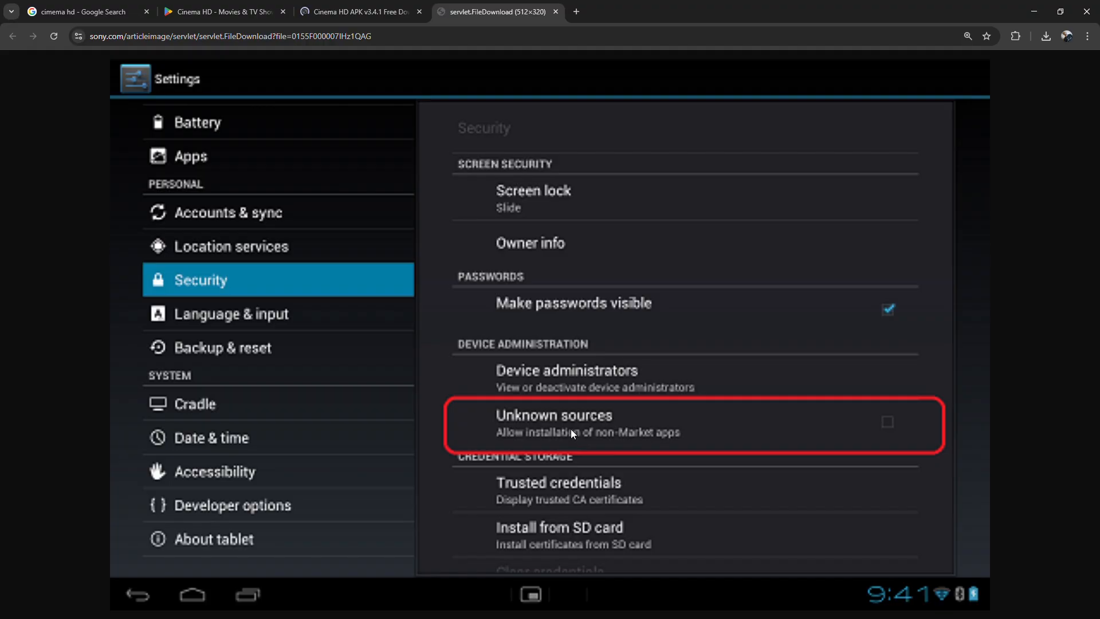
mouse_move(530, 286)
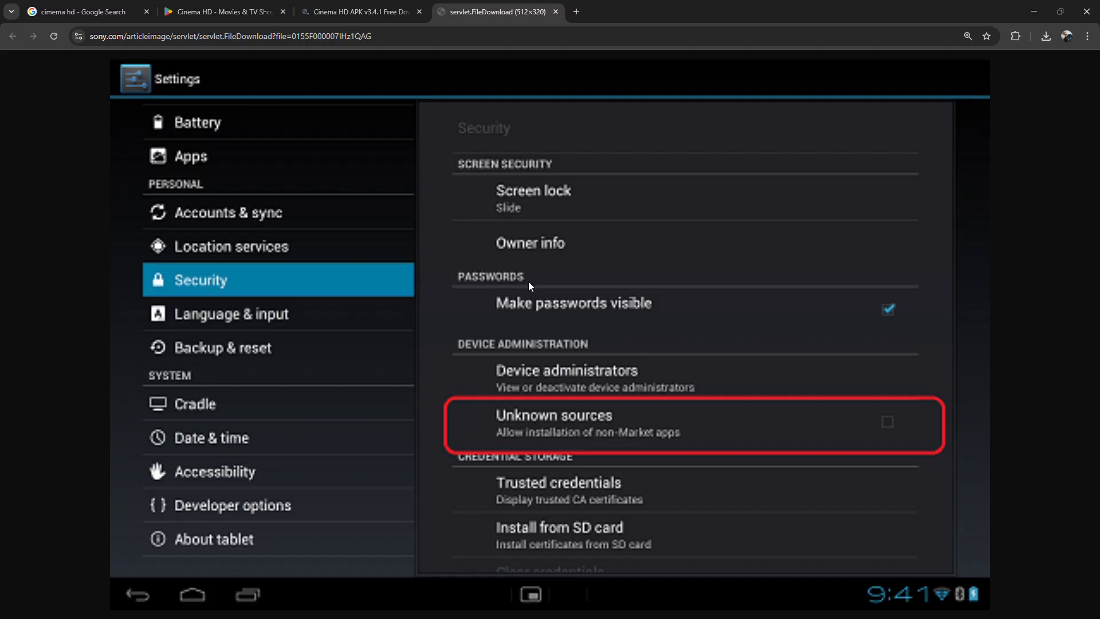
Search Google for 'downloader download' from a fresh tab.
click(220, 12)
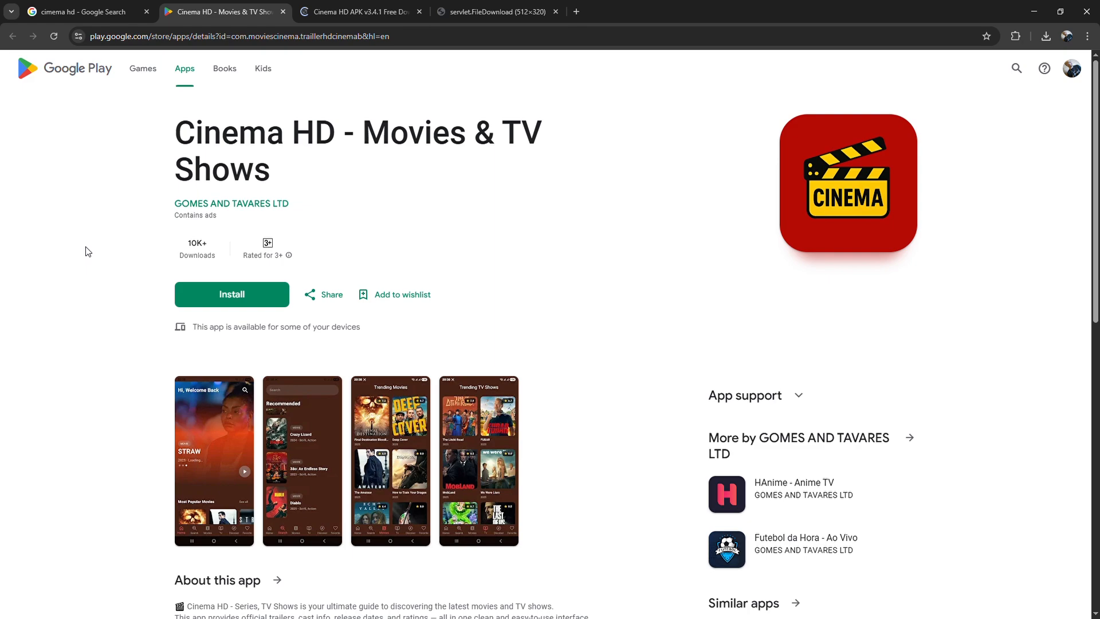
mouse_move(138, 167)
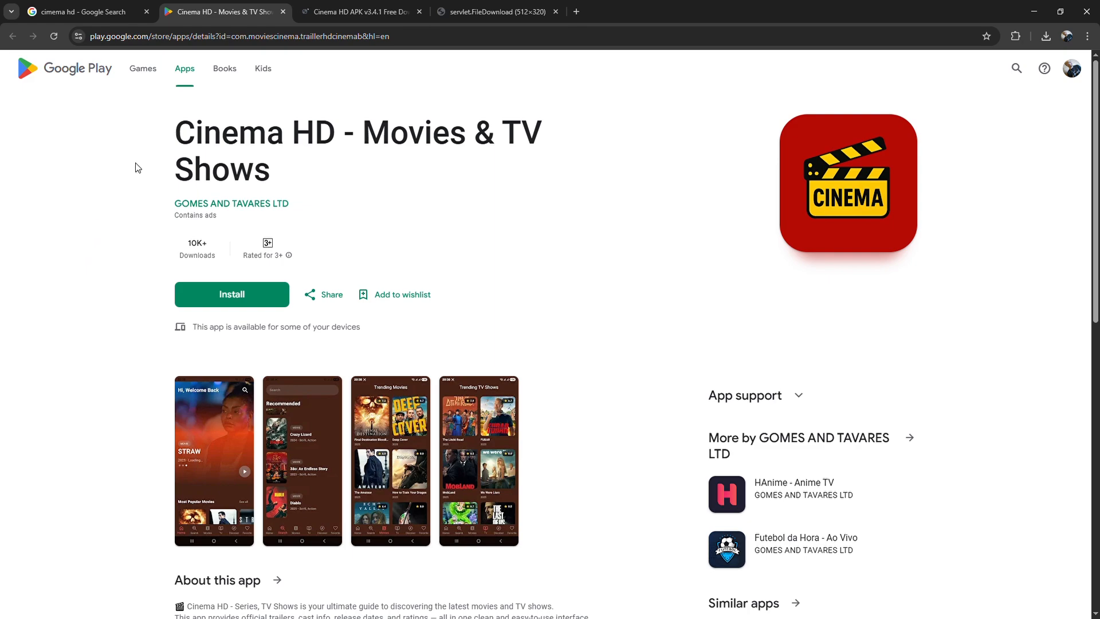
click(357, 12)
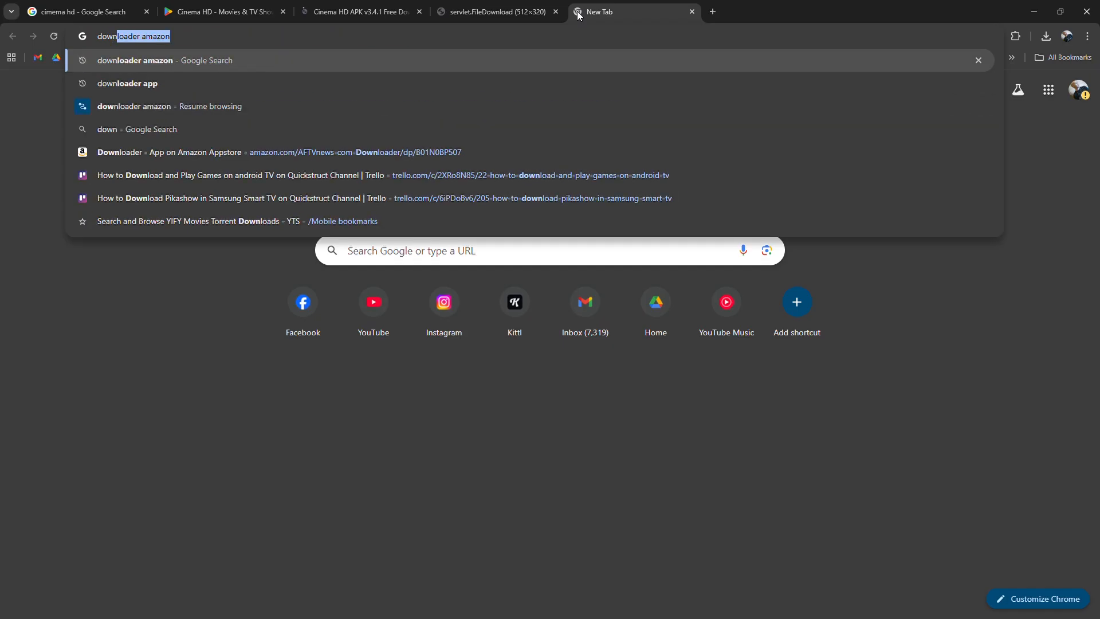
text(downloader download)
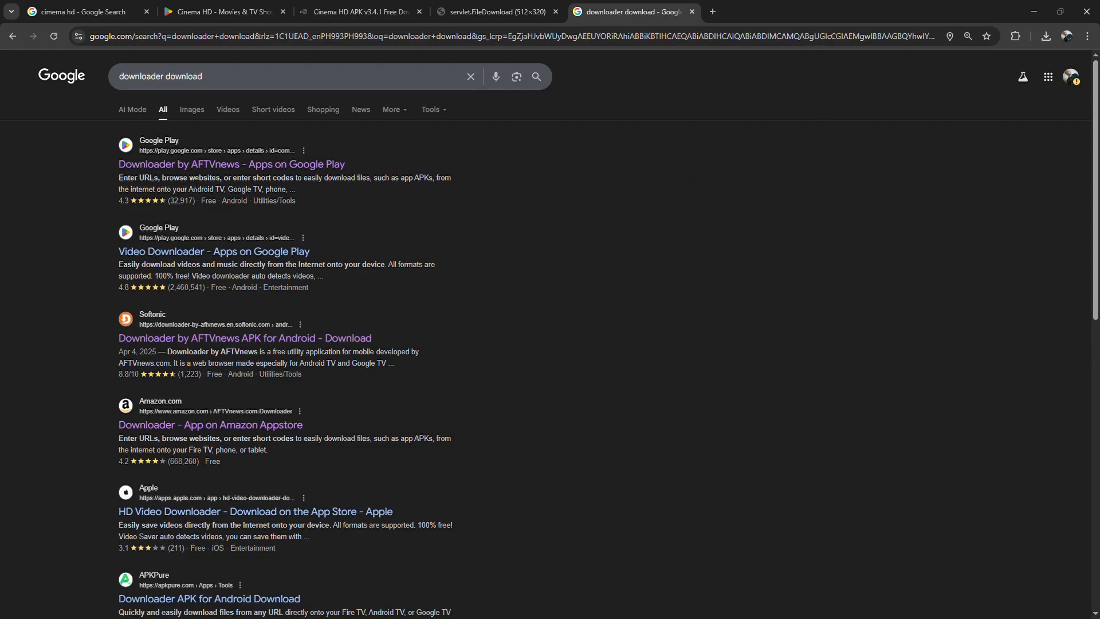
Open the Downloader by AFTVnews listing on Google Play from the first result.
click(232, 163)
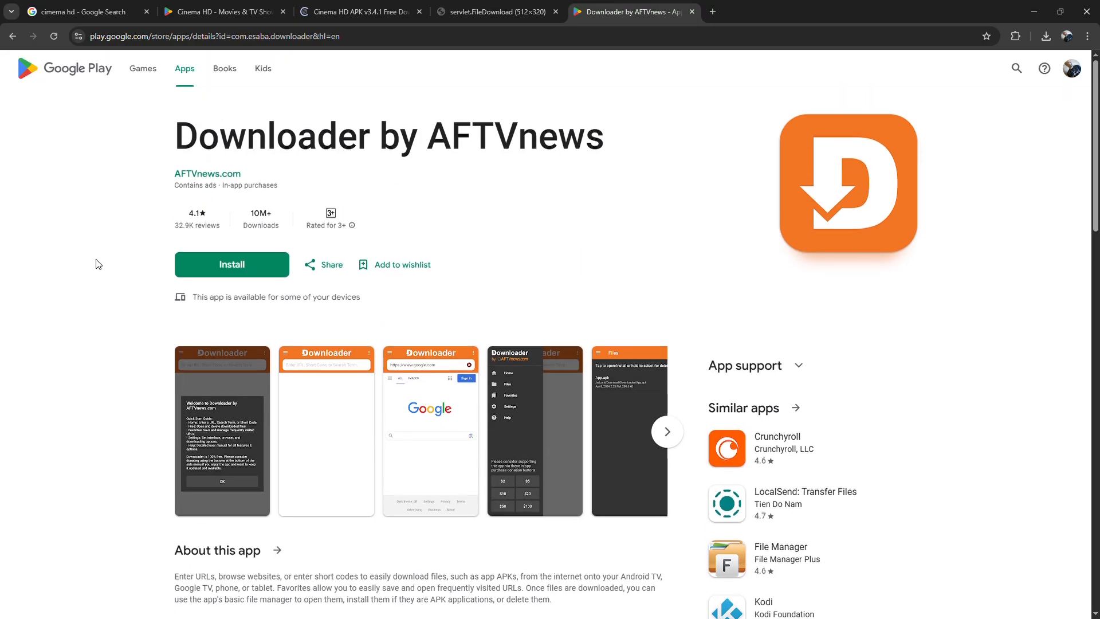
mouse_move(172, 206)
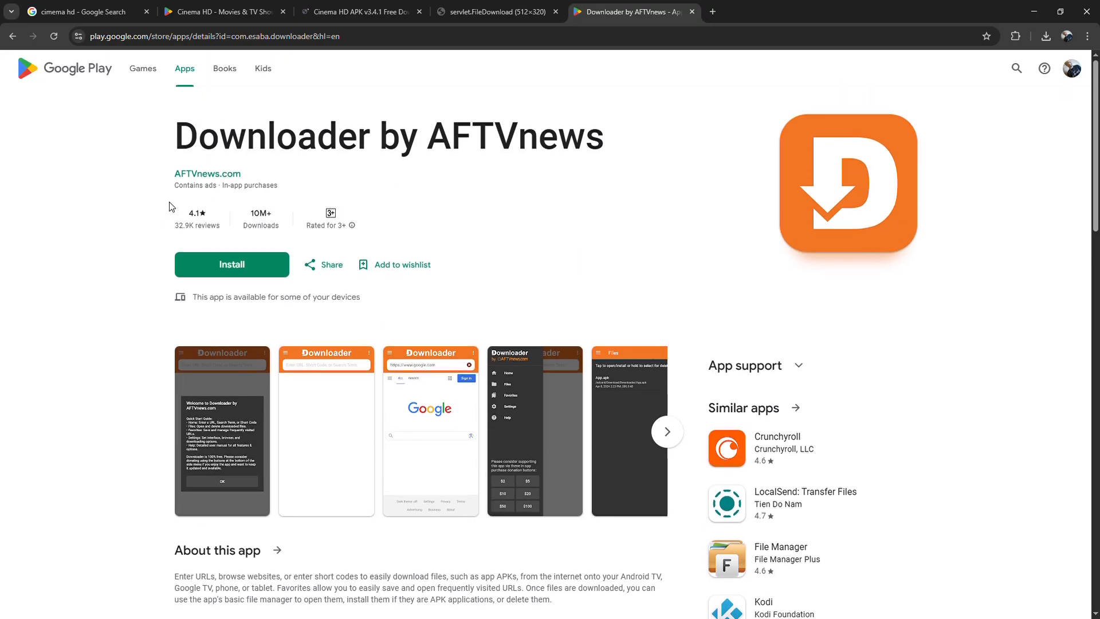
Switch to the cinema-hd.app site's Download Cinema HD App on Android page.
click(358, 12)
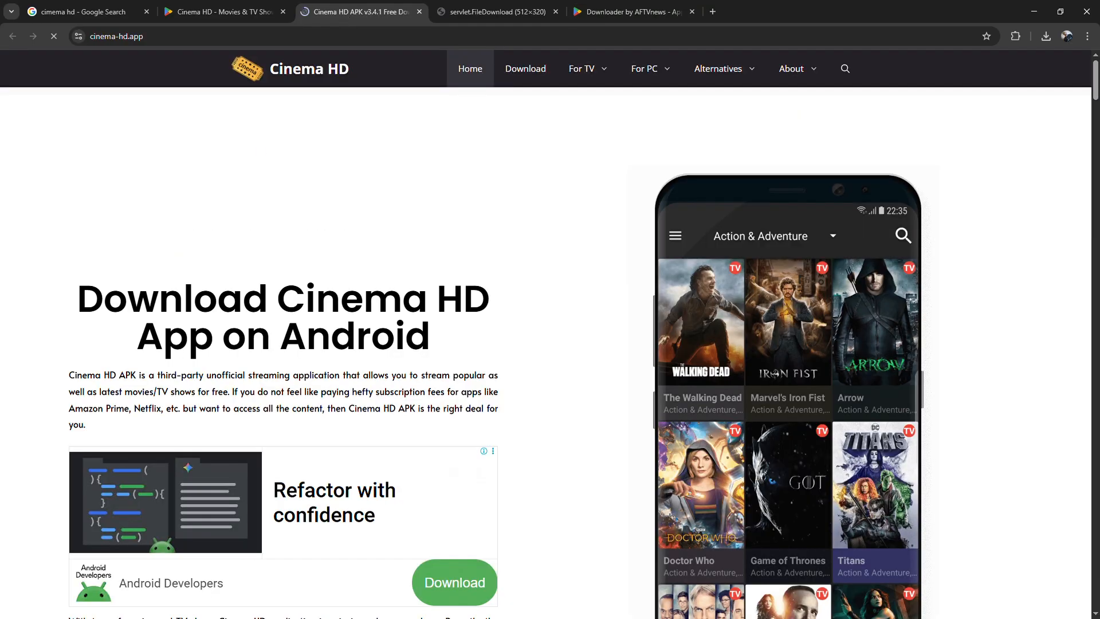
mouse_move(1015, 145)
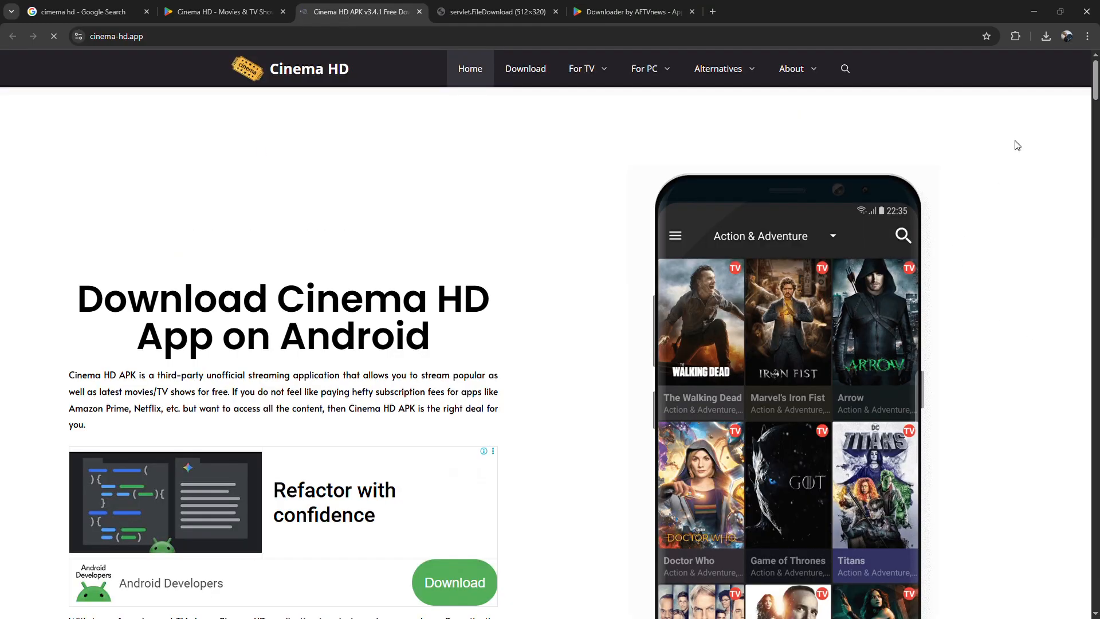